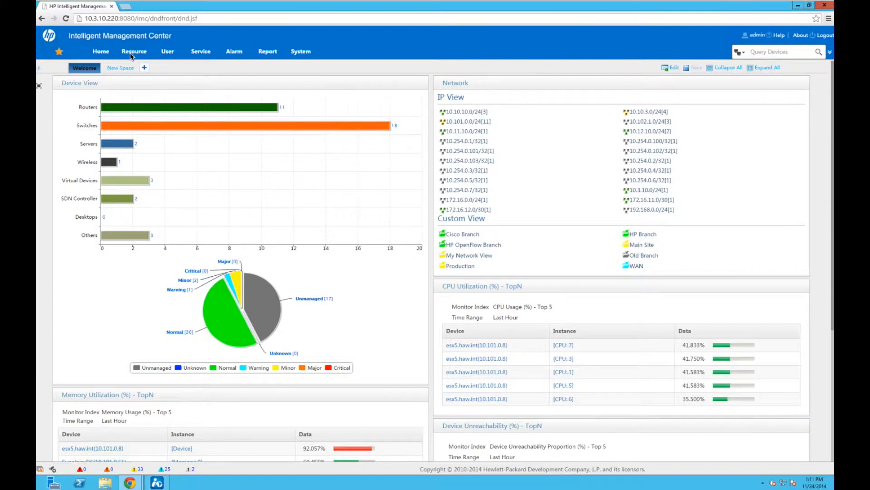
Go to the Resource section and bring up its function menu with Application Manager.
click(134, 50)
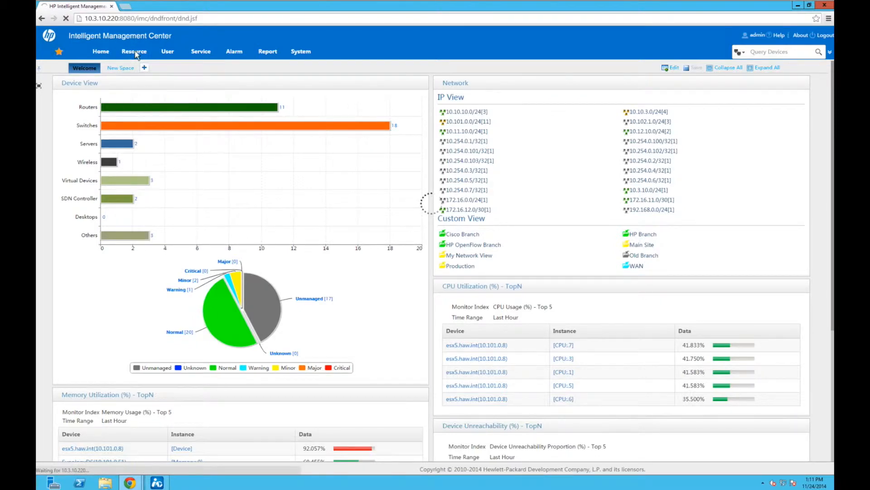
click(134, 50)
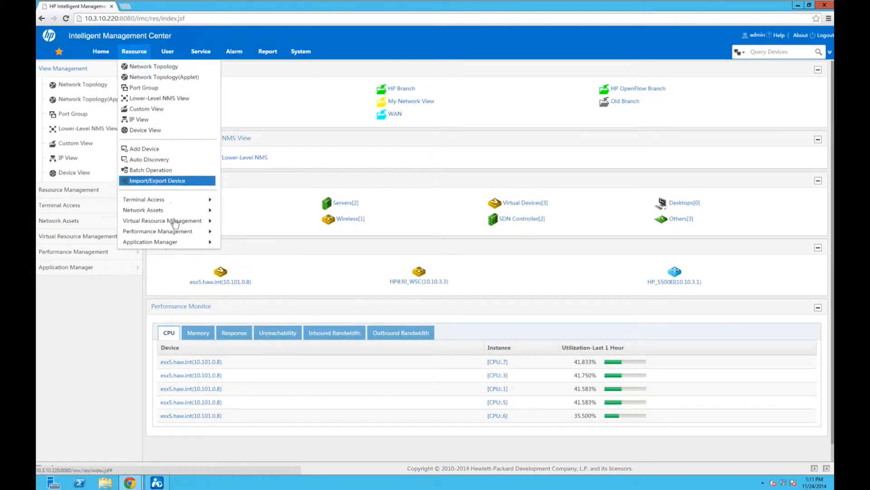
mouse_move(149, 241)
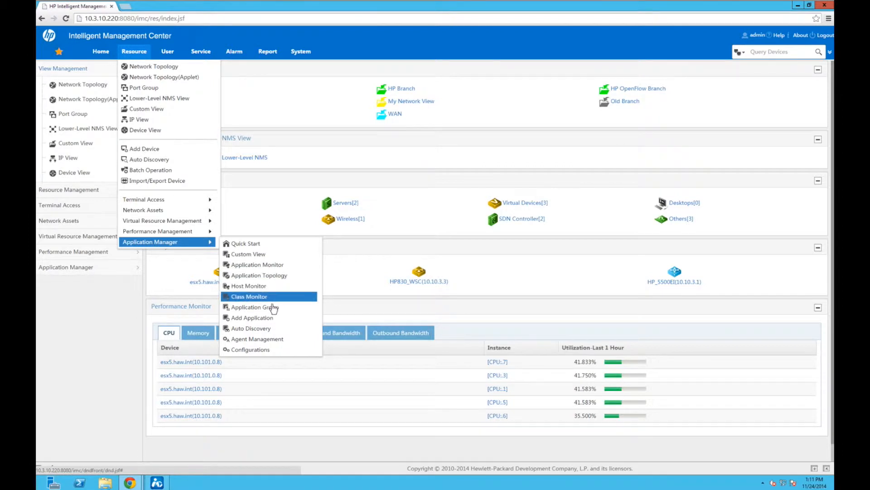
mouse_move(257, 338)
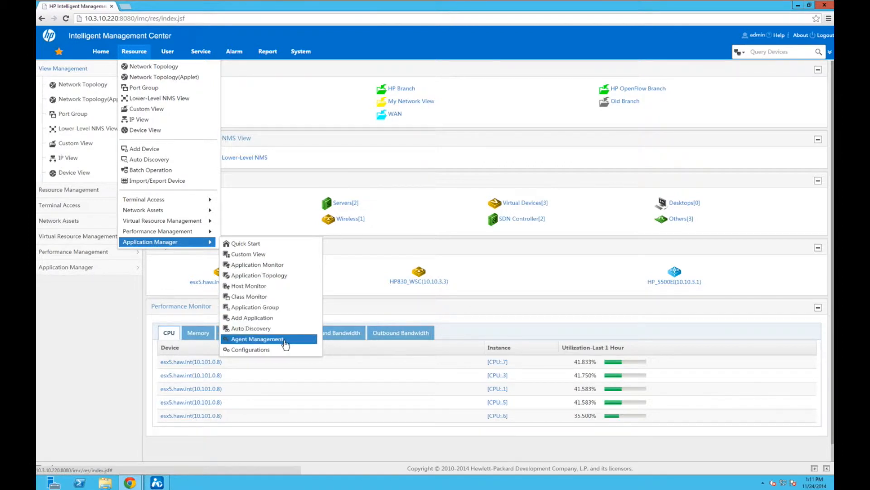
In Agent Management, dismiss the Install dialog and list the downloadable Linux and Windows agent packages.
click(259, 338)
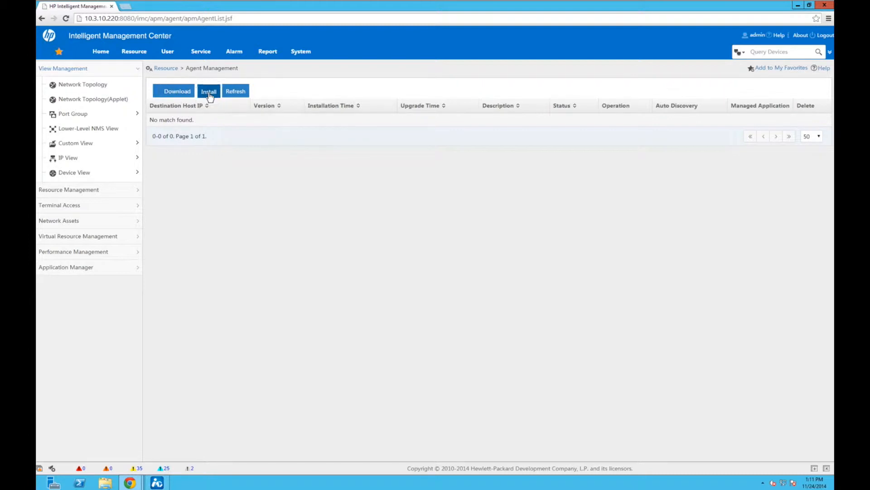
click(208, 90)
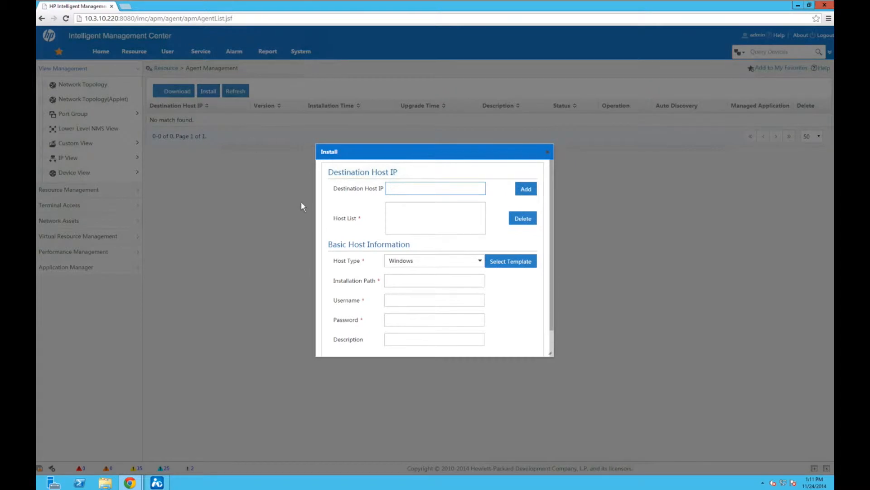
mouse_move(544, 325)
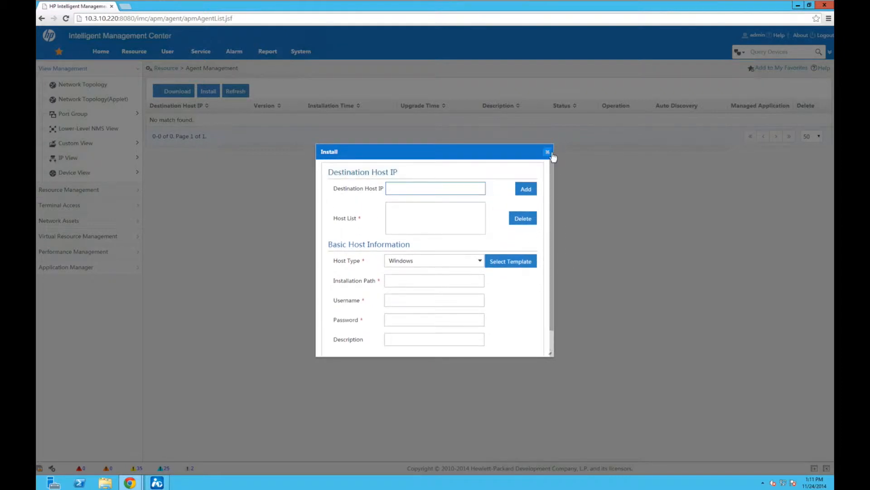
click(547, 151)
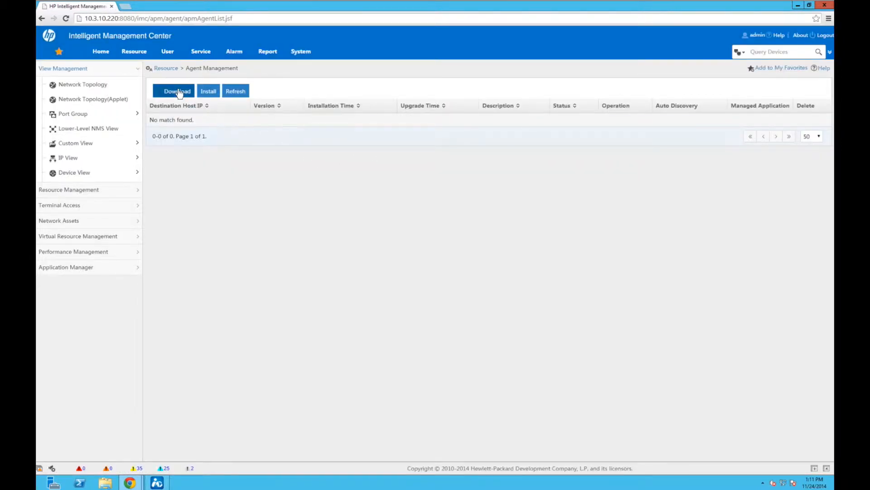
click(178, 90)
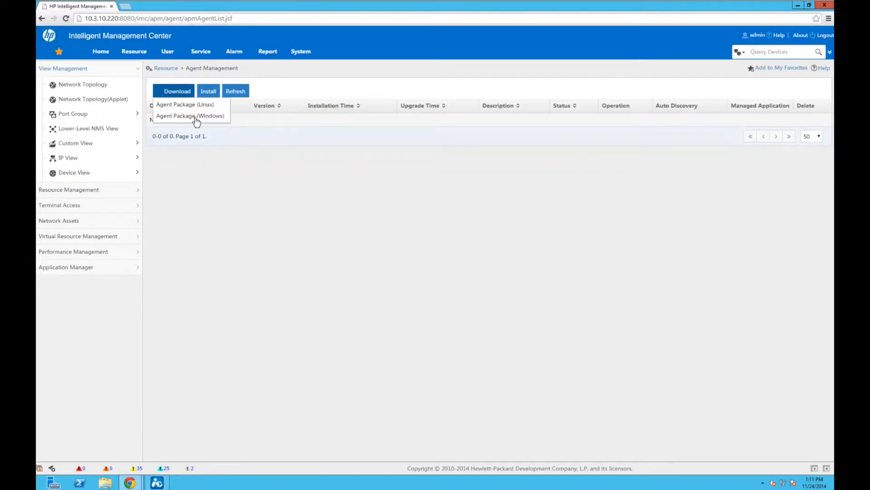
click(189, 115)
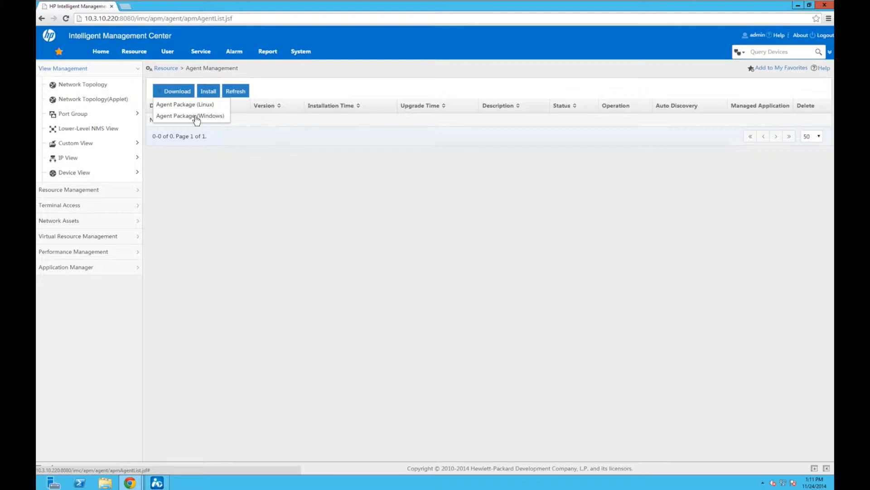
Download the Windows agent package and launch install.bat from its windows\install folder.
click(189, 115)
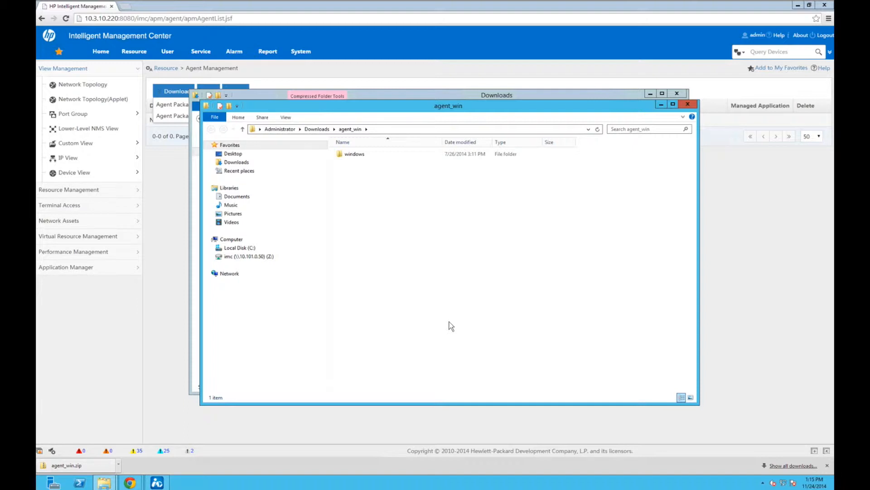
click(354, 154)
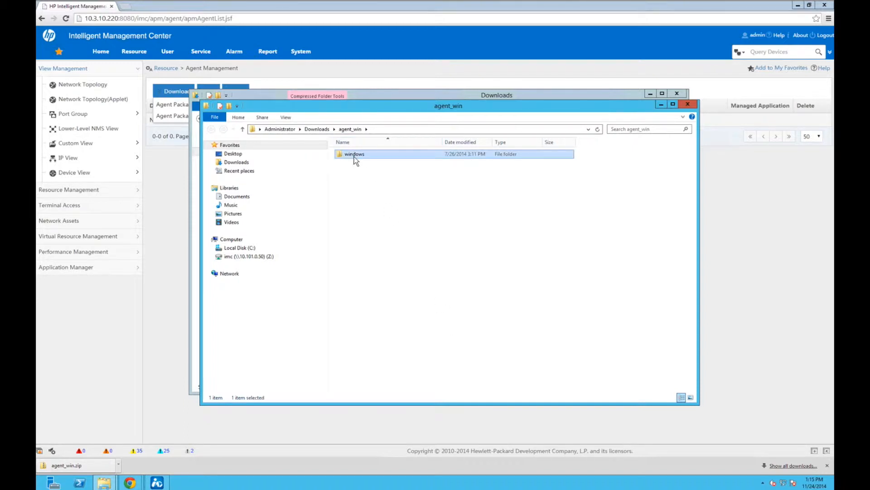
double_click(354, 154)
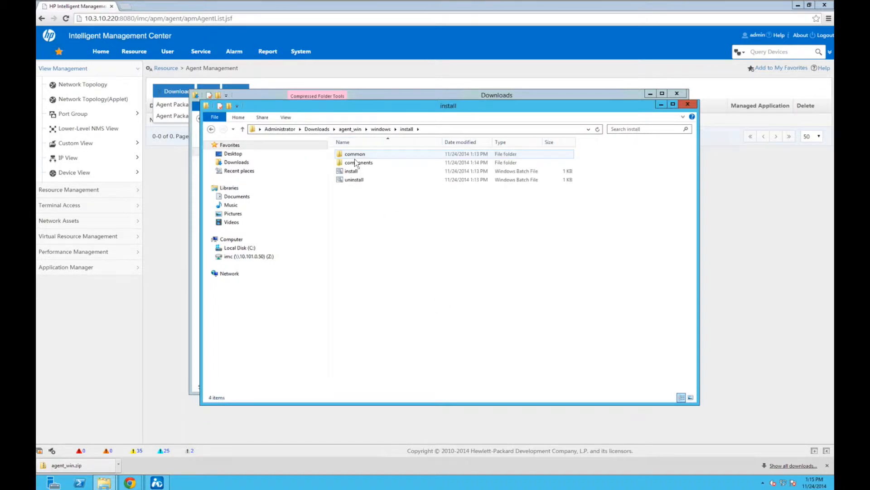
click(350, 171)
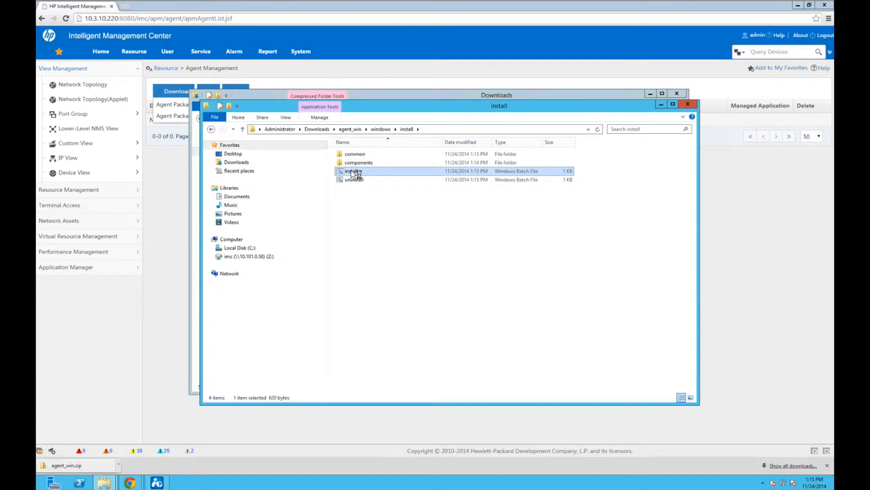
double_click(353, 170)
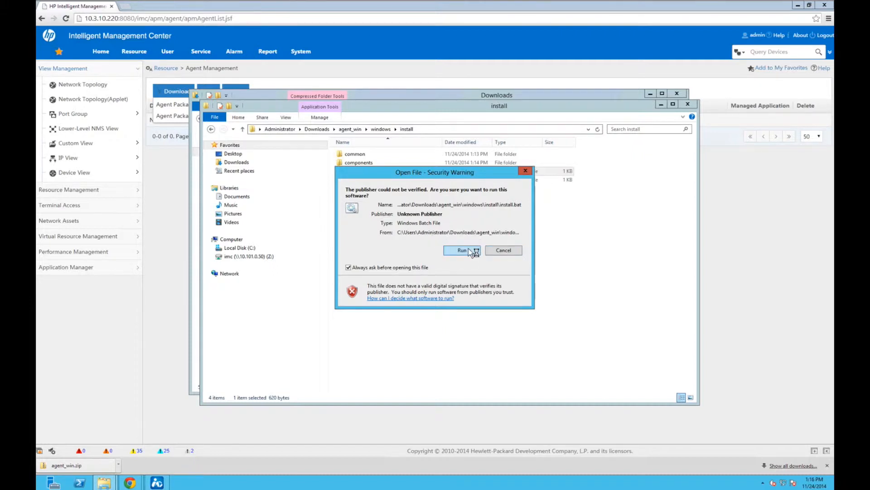
Run the install script and give it the IMC server address 10.3.10.220.
click(462, 251)
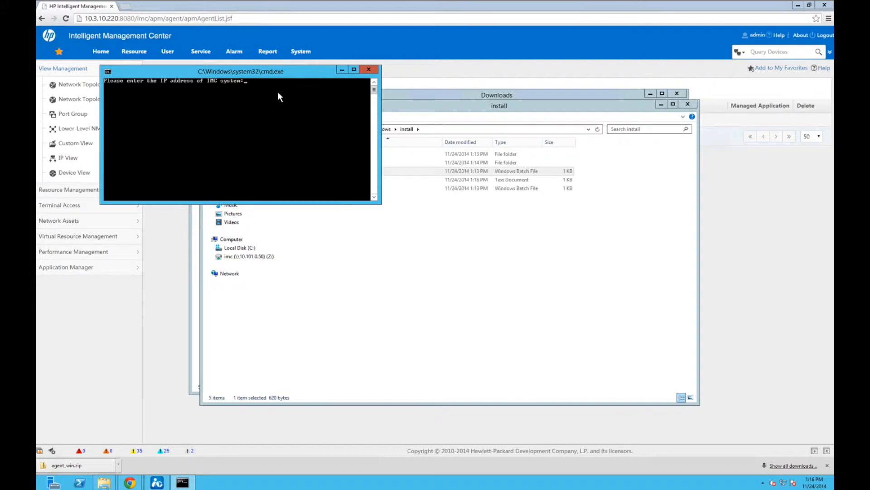
text(10.)
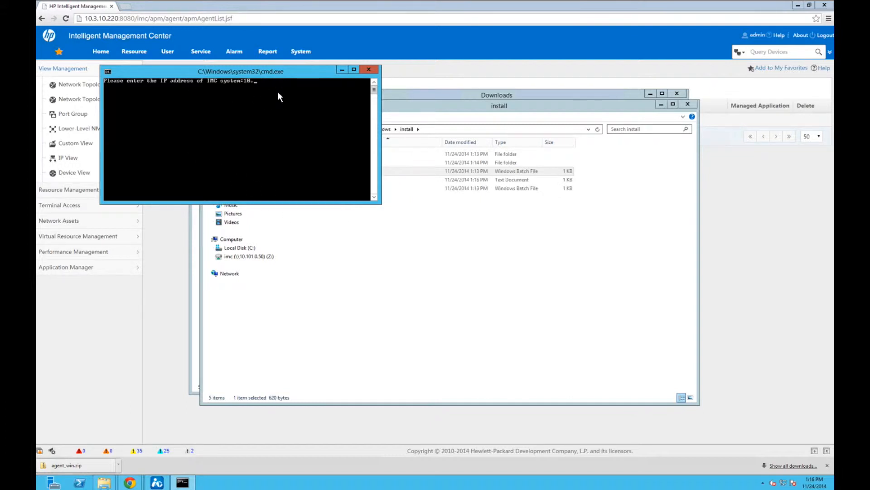
text(10.3.10.2)
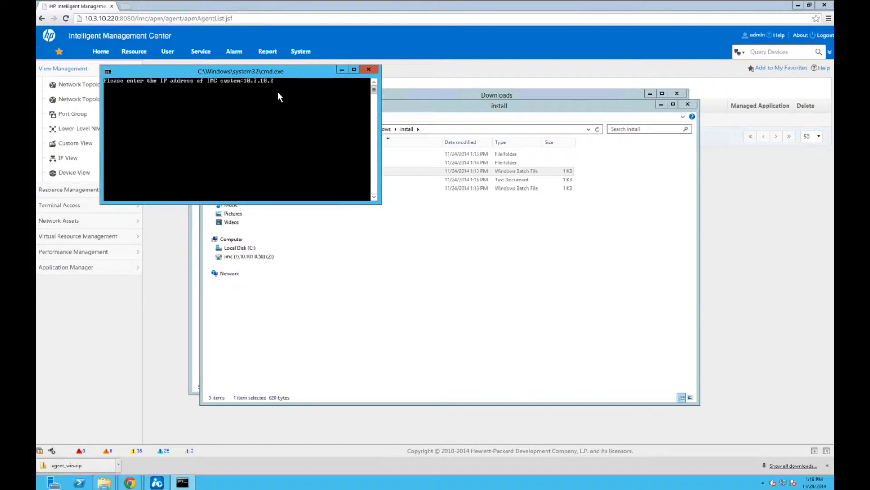
text(20)
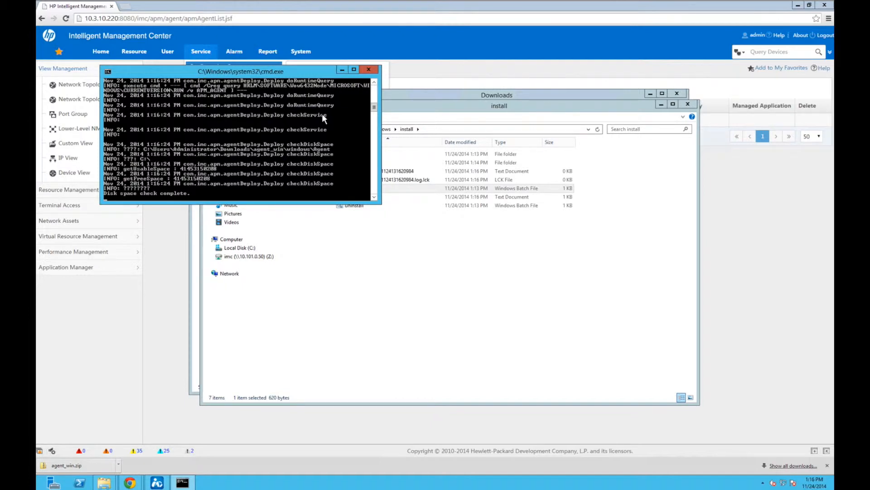
mouse_move(733, 216)
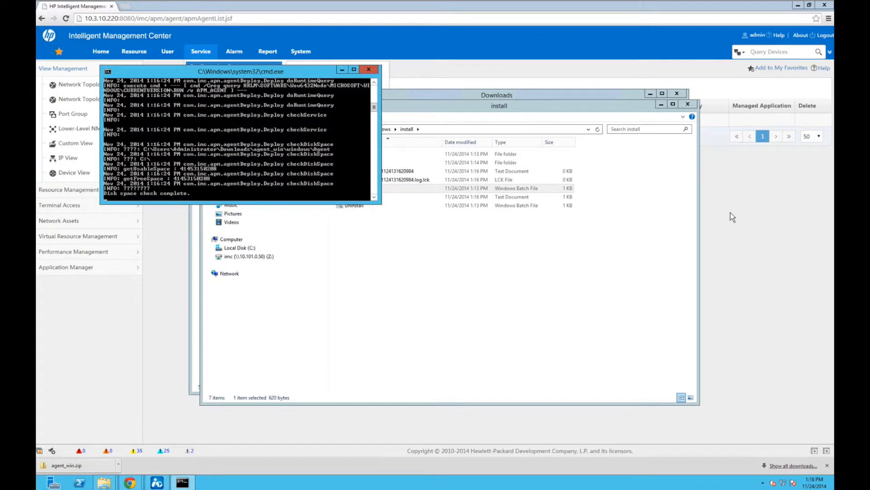
Refresh the agent list so 10.3.10.220 shows Started, then load its auto-discovery result.
click(201, 51)
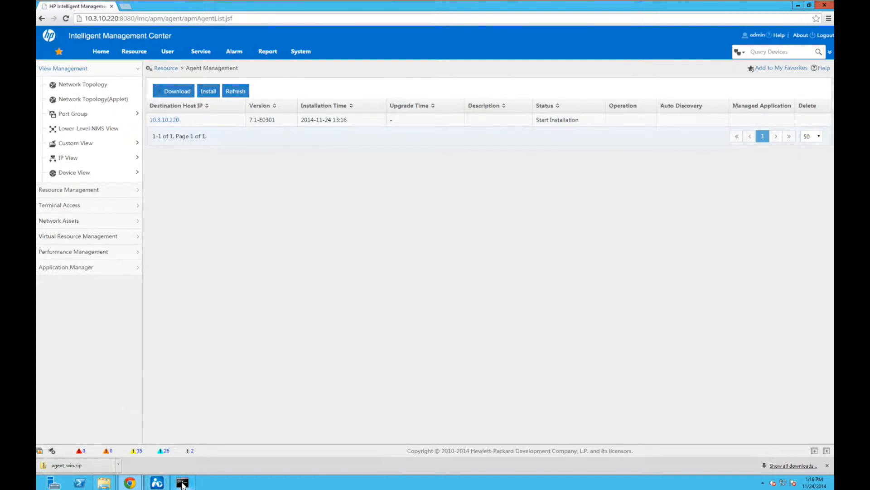
click(182, 481)
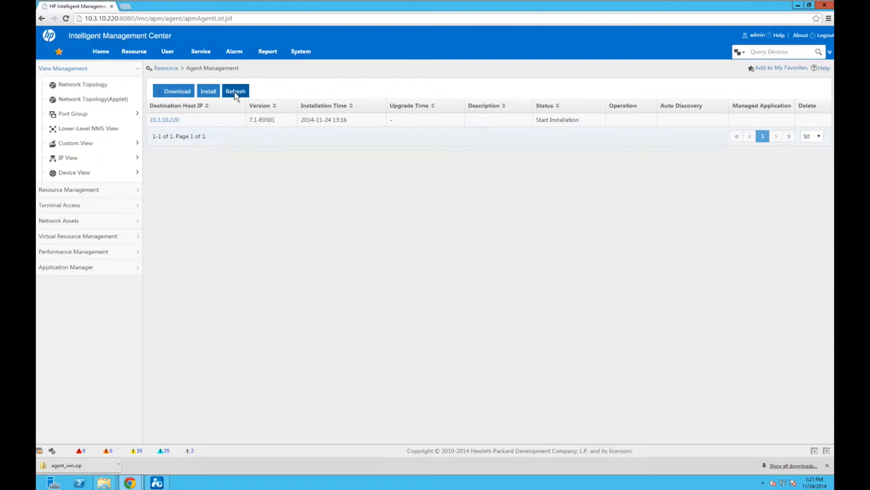
click(236, 91)
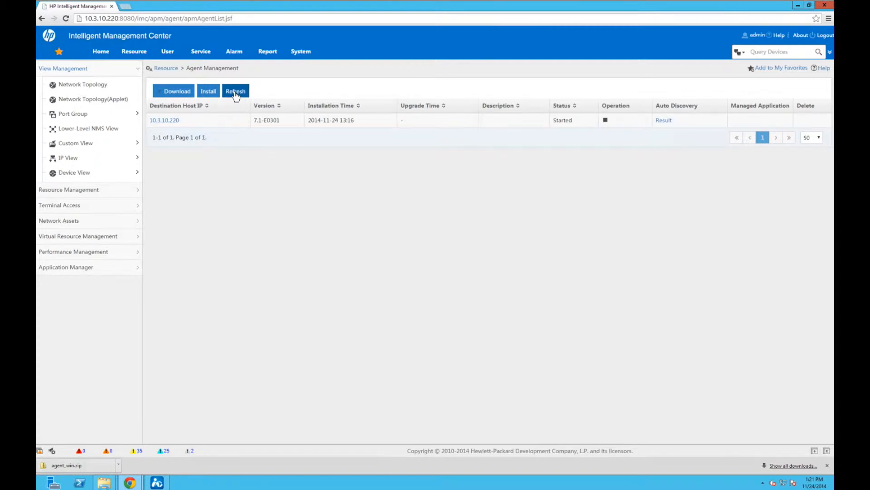
click(236, 91)
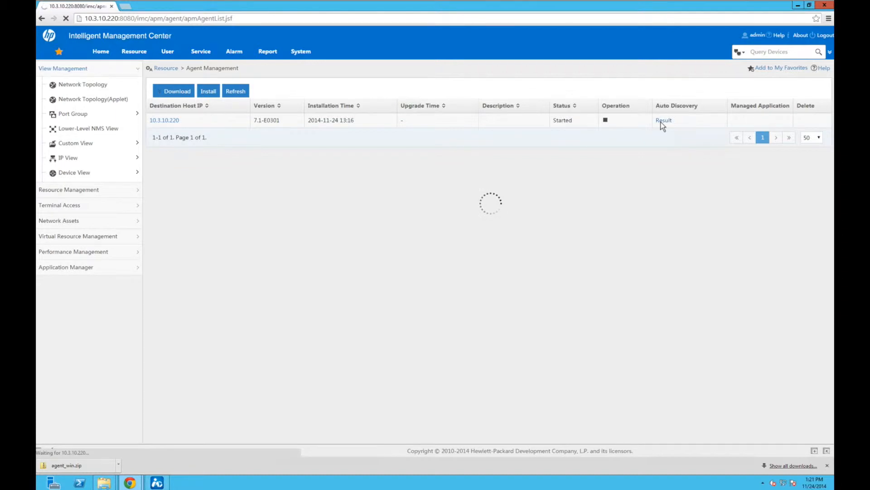
Start a monitor for the discovered Windows application with description Windows_10.3.10.220.
click(664, 120)
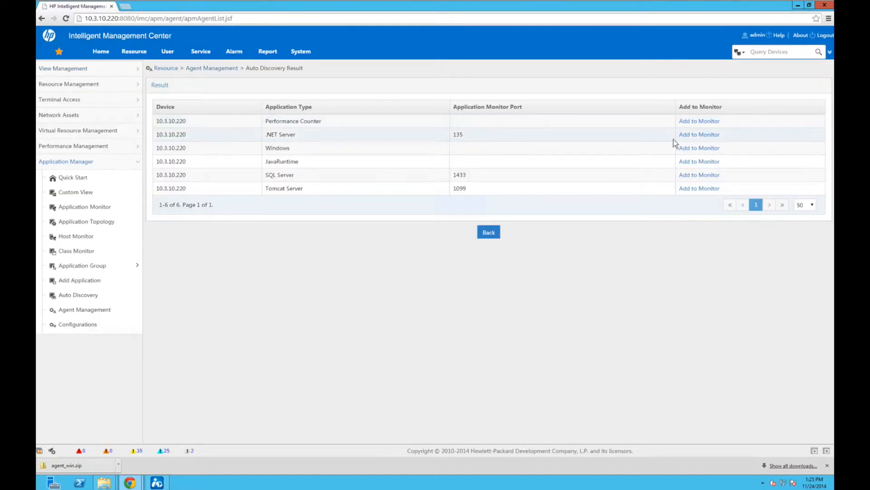
click(699, 147)
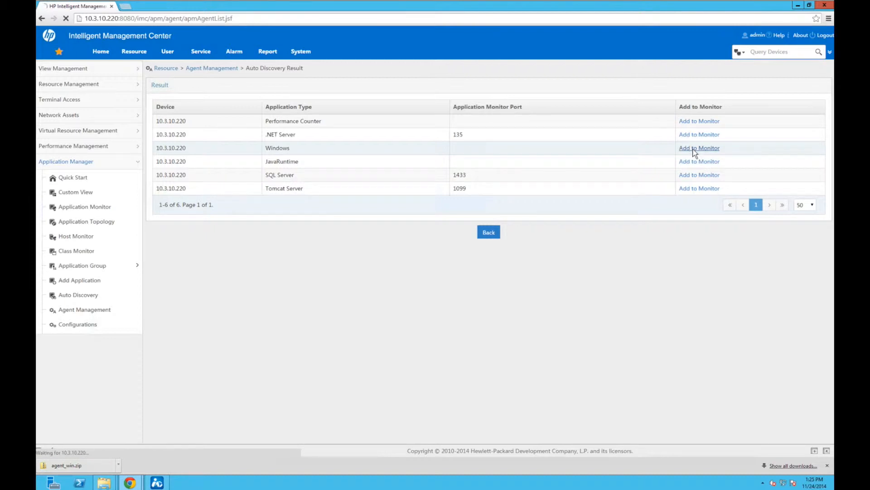
click(699, 147)
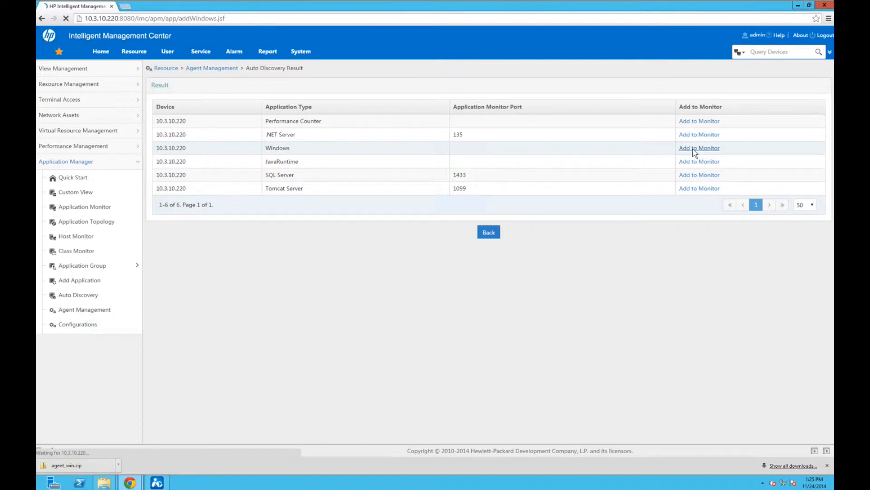
click(699, 148)
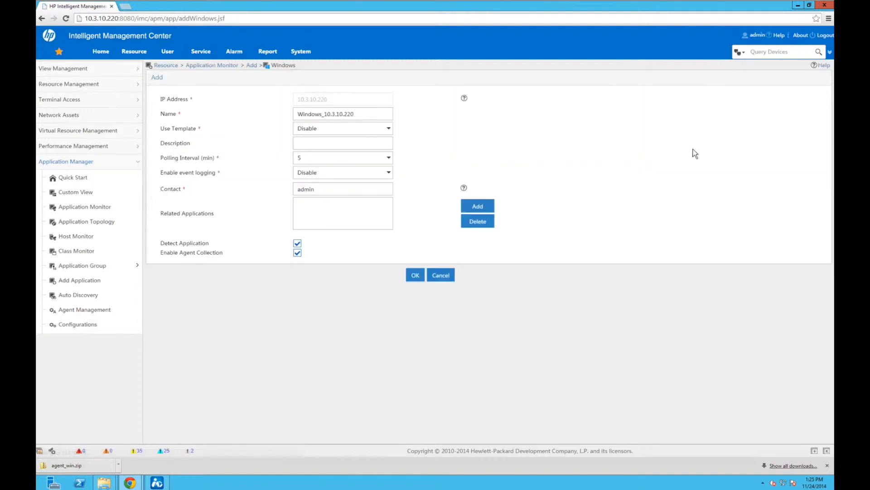
click(343, 114)
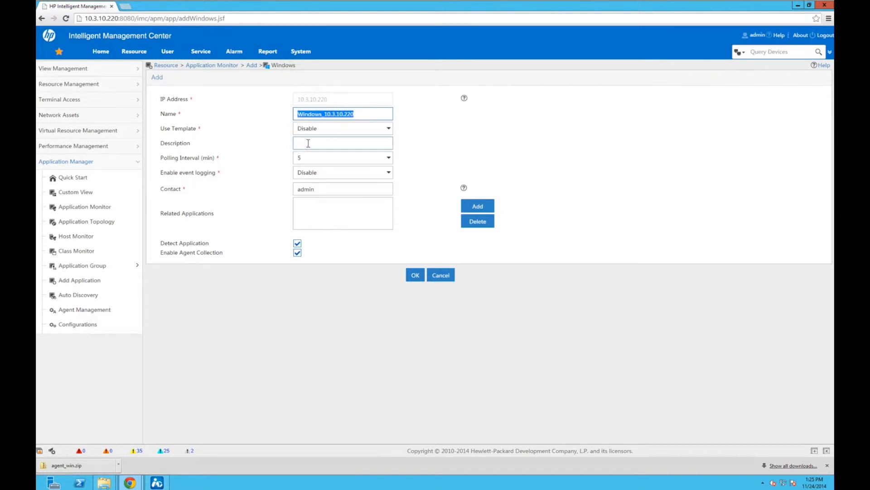
text(Windows_10.3.10.220)
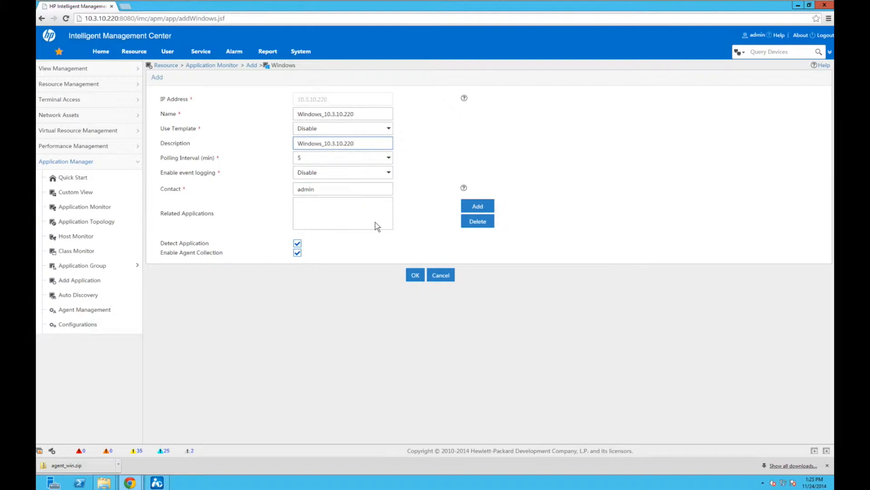
Update the monitor's contact and submit the new Windows monitor.
click(343, 188)
text(@lab.local)
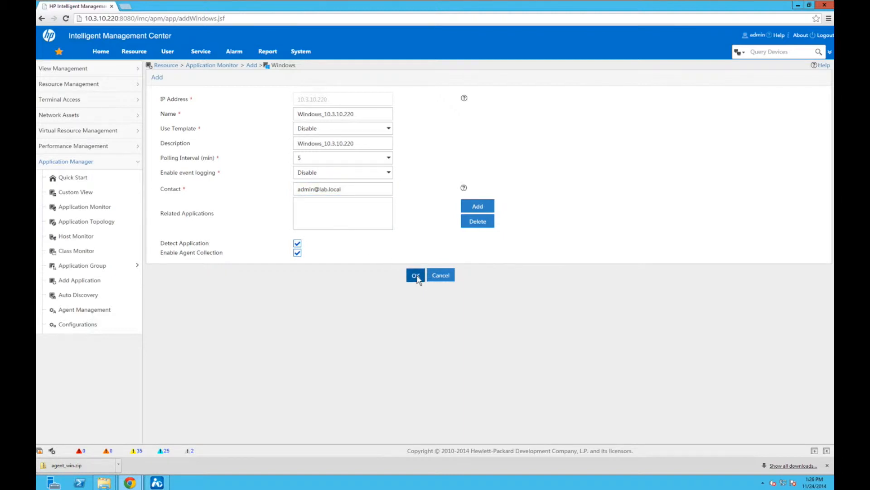
click(415, 275)
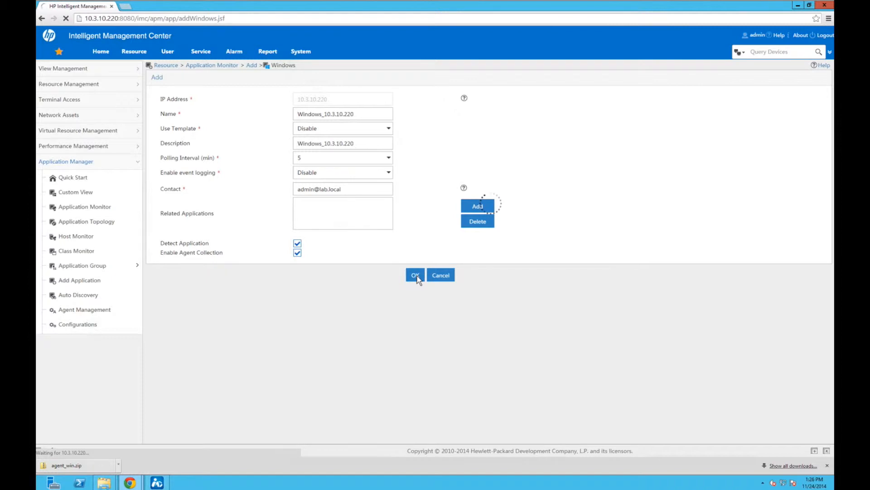
click(415, 274)
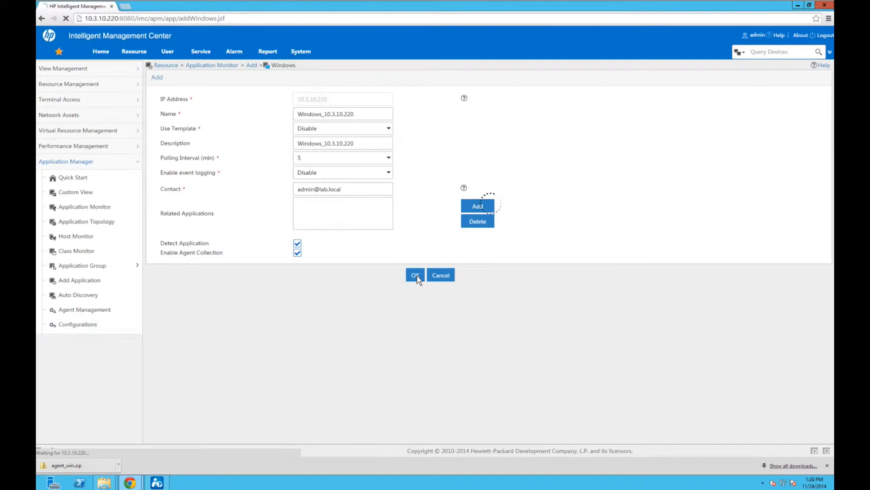
click(416, 274)
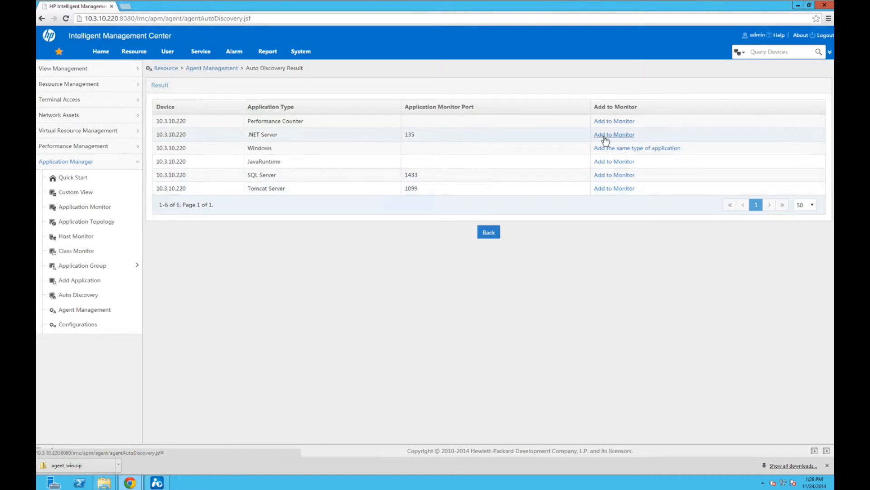
Add the .NET Server application as monitor DotNet_10.3.10.220 with matching description.
click(614, 134)
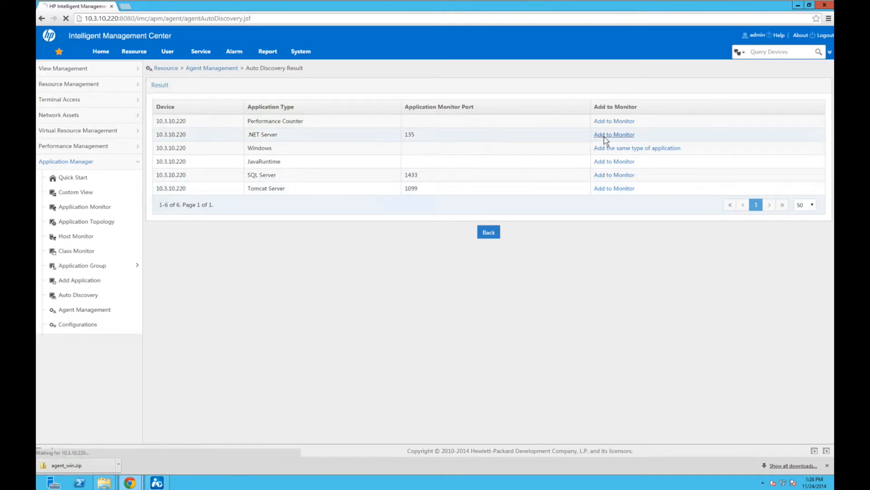
click(614, 134)
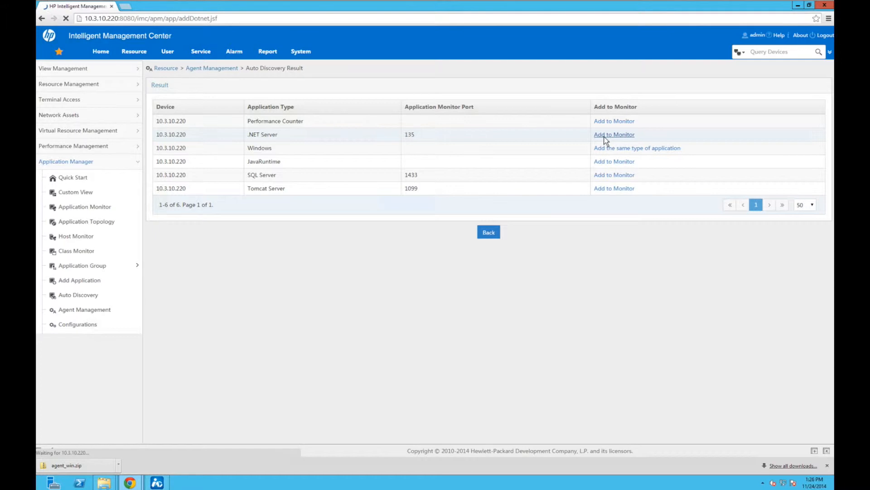
click(614, 135)
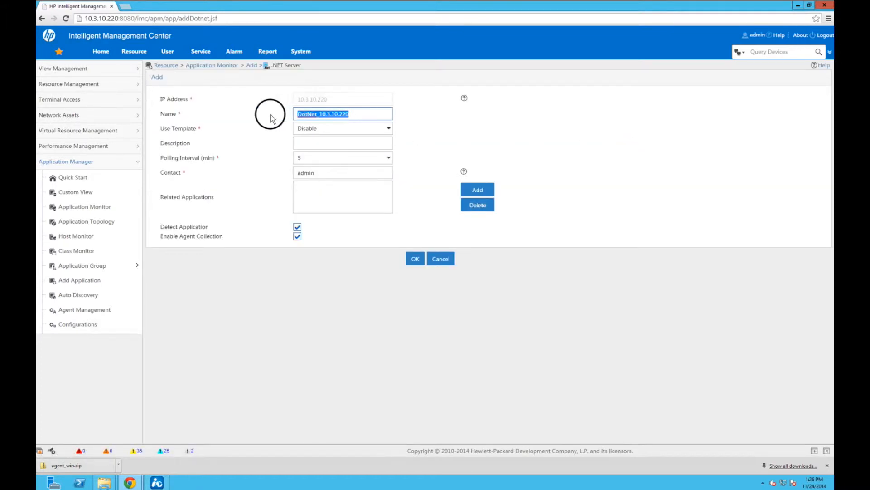
click(343, 142)
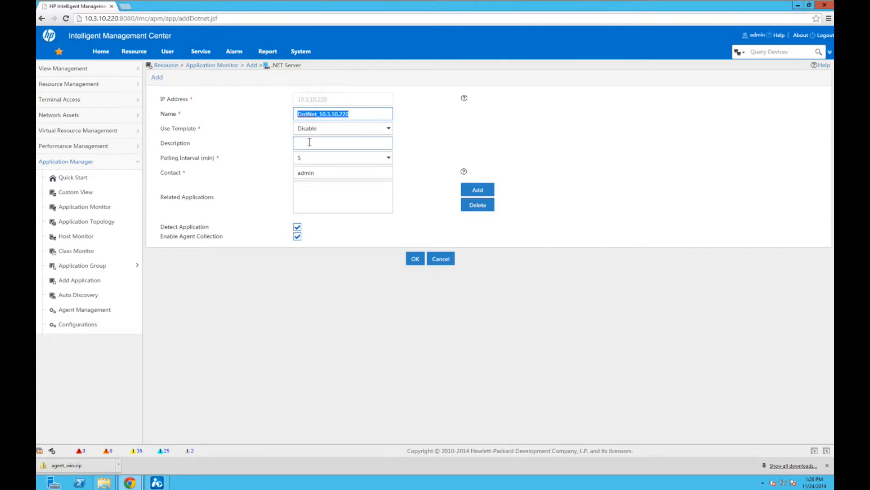
text(DotNet_10.3.10.220)
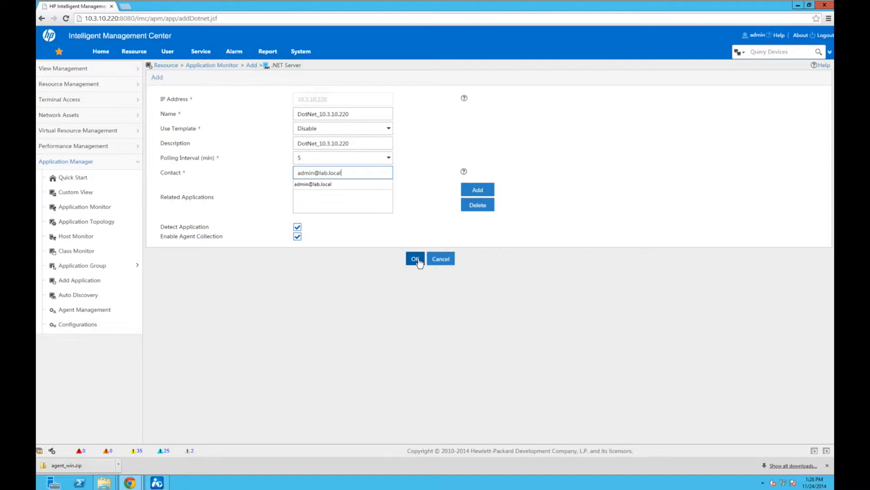
click(415, 258)
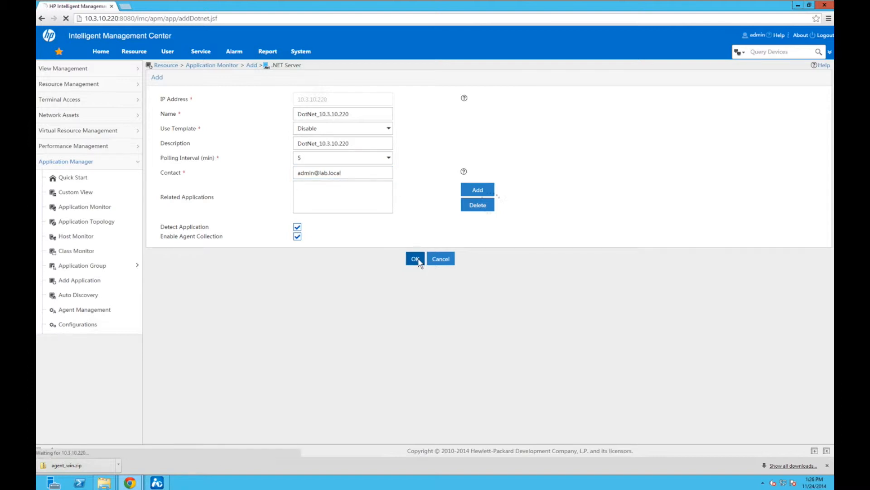
click(415, 258)
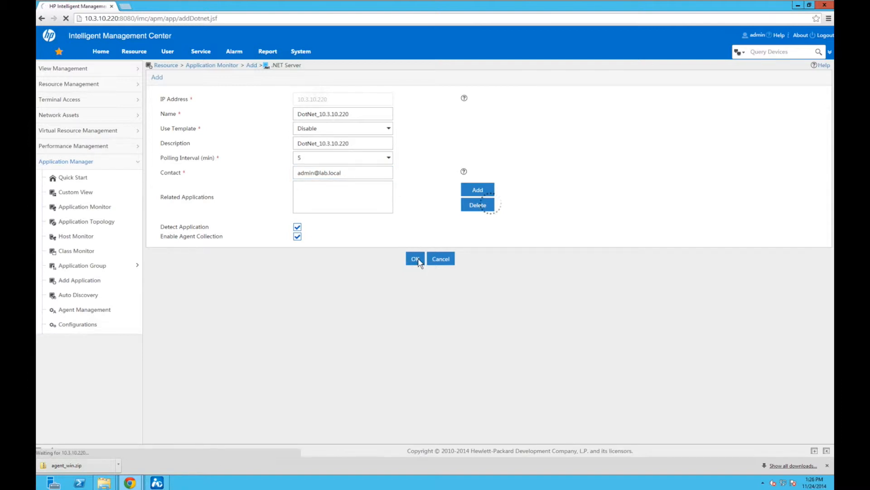
click(415, 258)
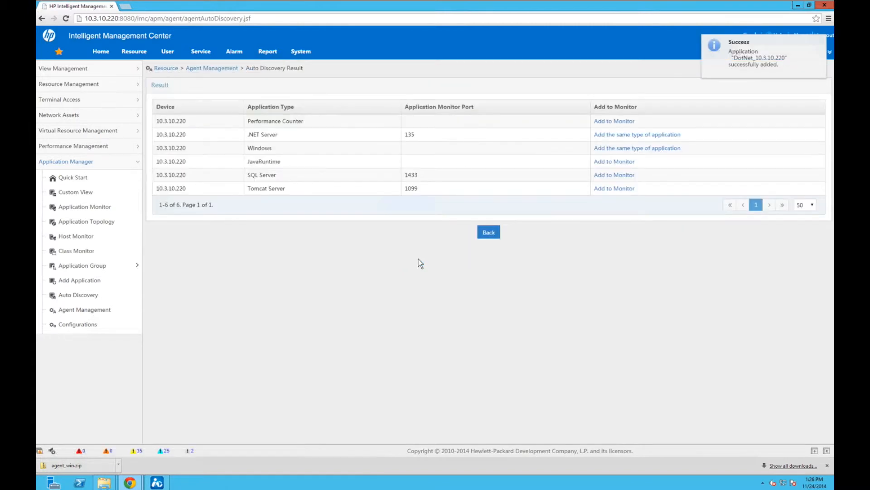
mouse_move(426, 311)
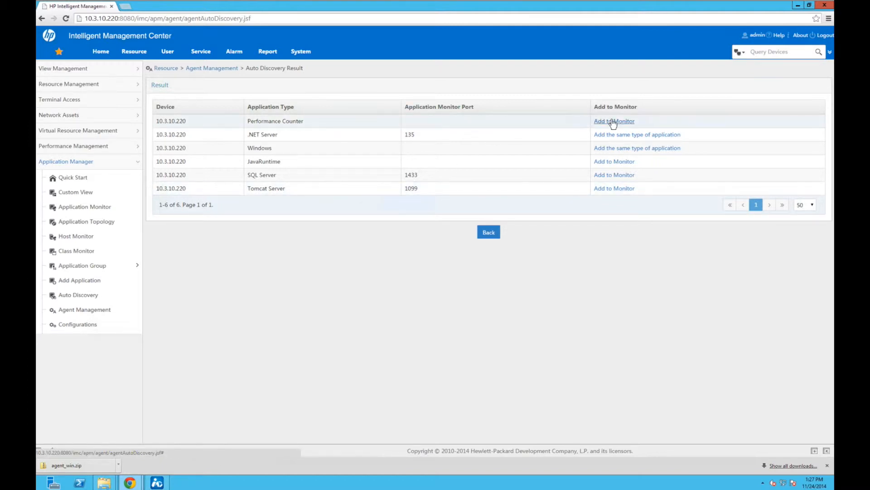
Start adding the Performance Counter application as a monitor, default name WinPerf_10.3.10.220.
click(613, 121)
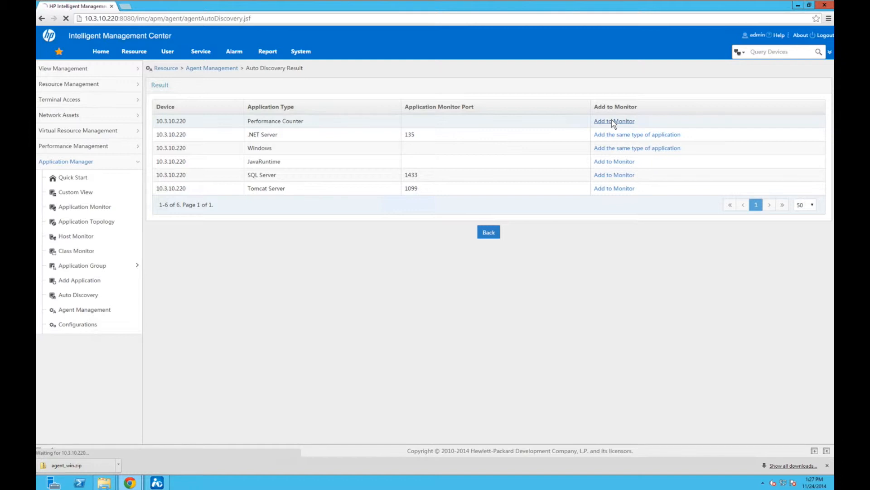
click(614, 121)
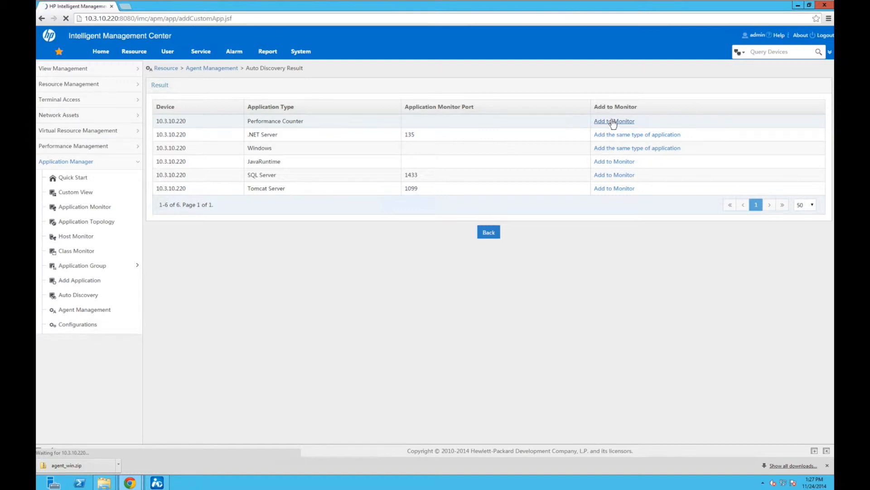
click(614, 121)
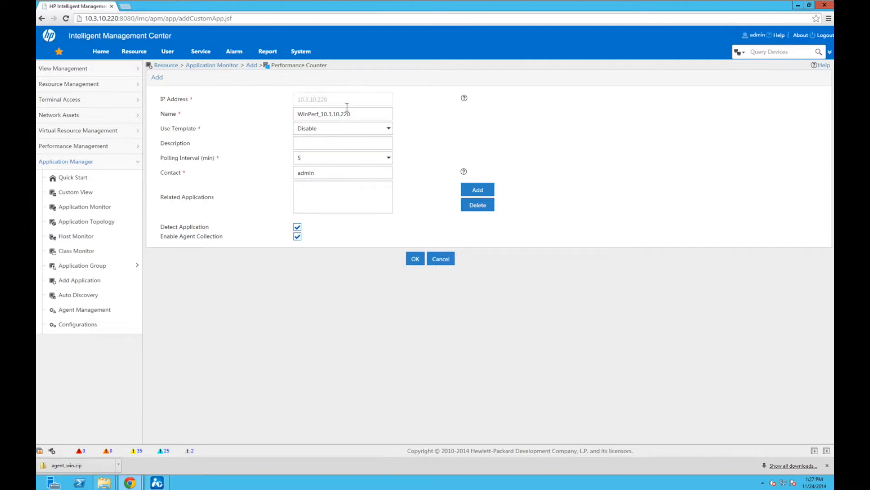
Give the Performance Counter monitor description WinPerf_10.3.10.220 and save it.
click(343, 115)
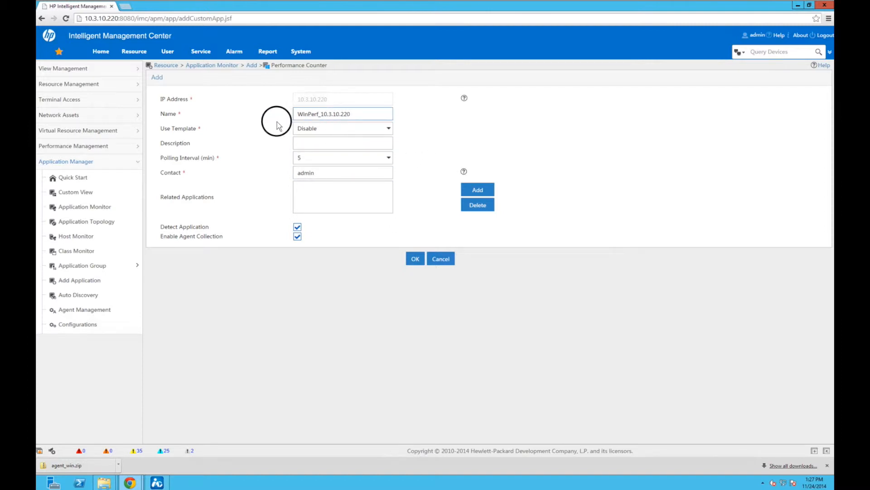
triple_click(343, 114)
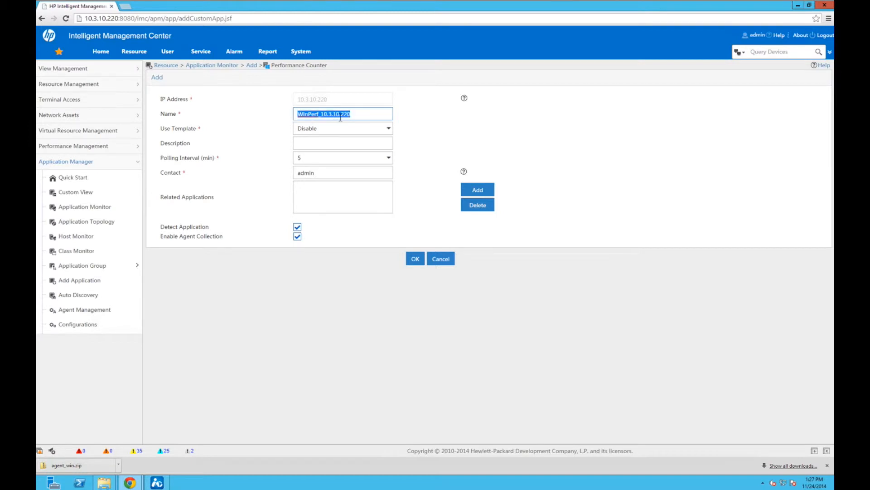
click(342, 142)
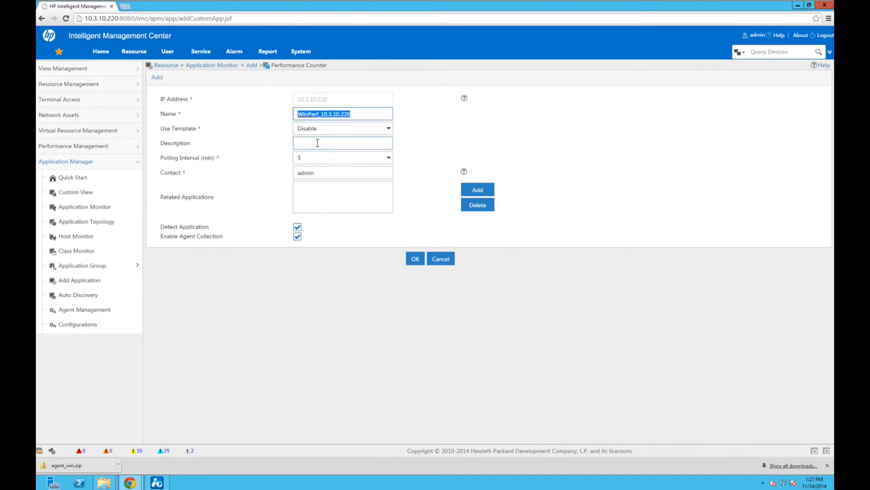
text(WinPerf_10.3.10.220)
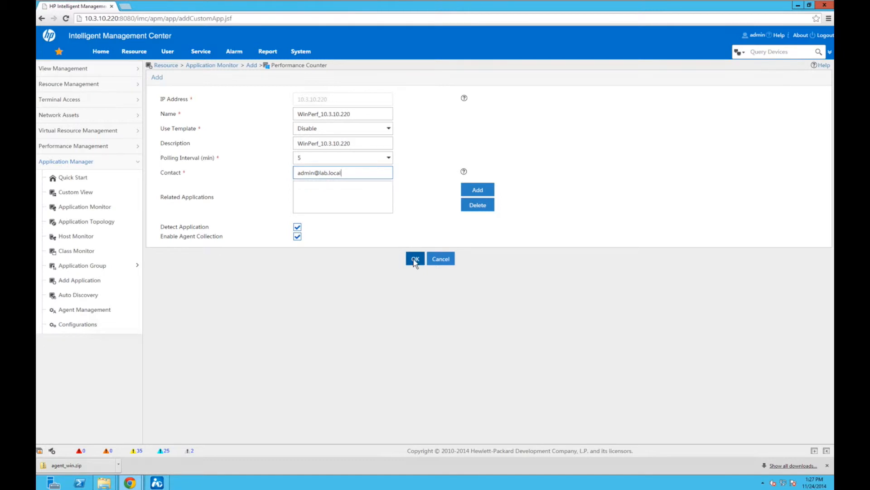
click(414, 259)
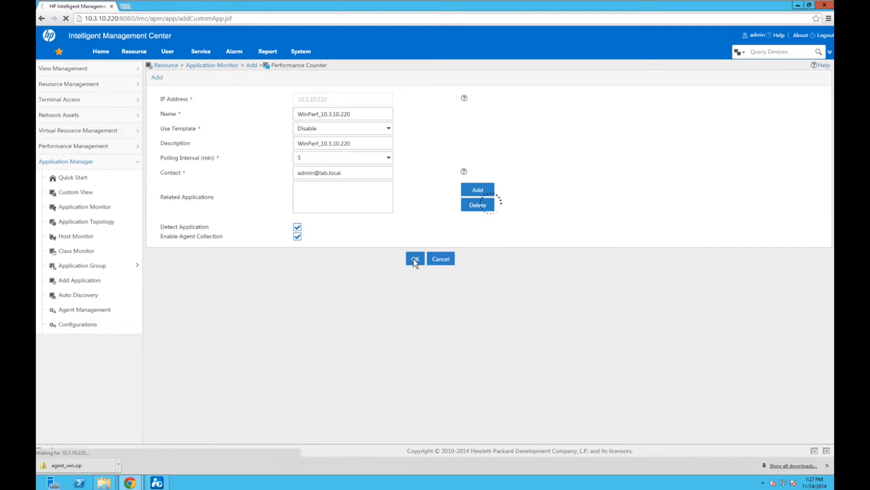
click(416, 258)
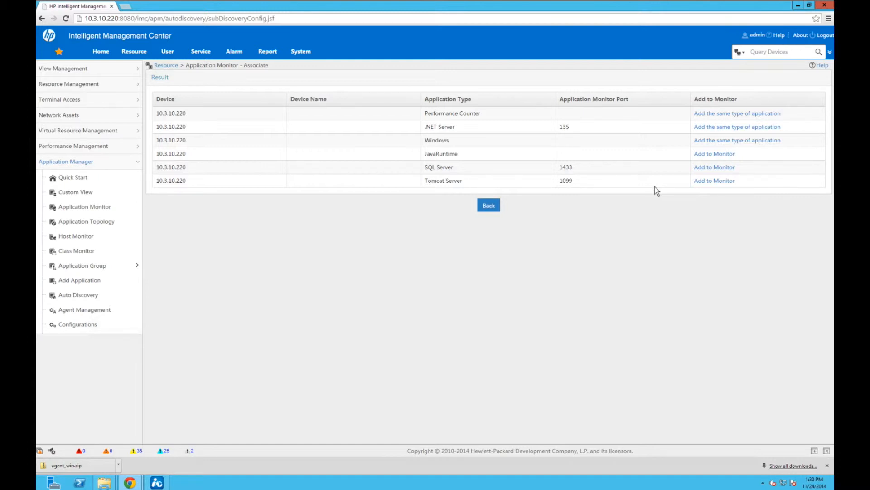
mouse_move(480, 261)
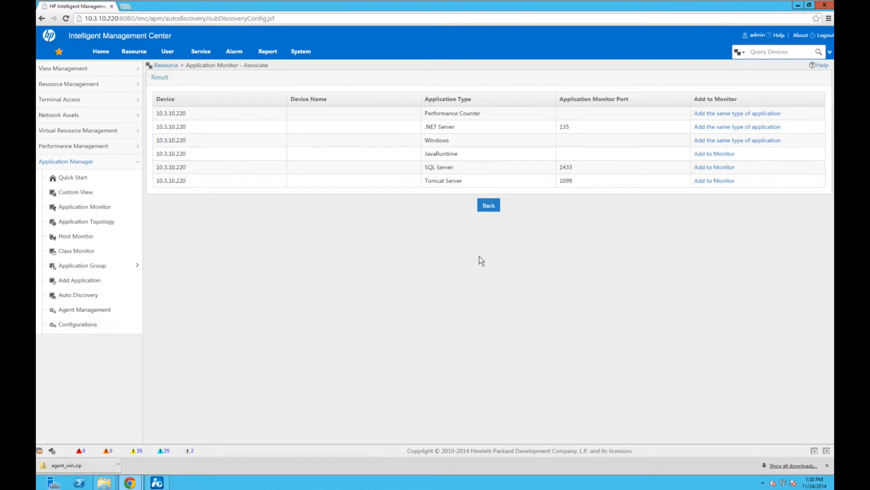
mouse_move(84, 207)
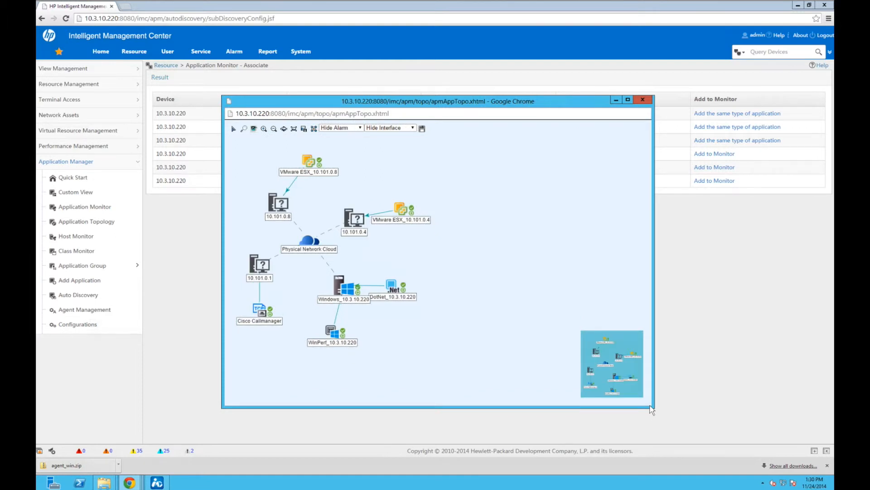
mouse_move(501, 390)
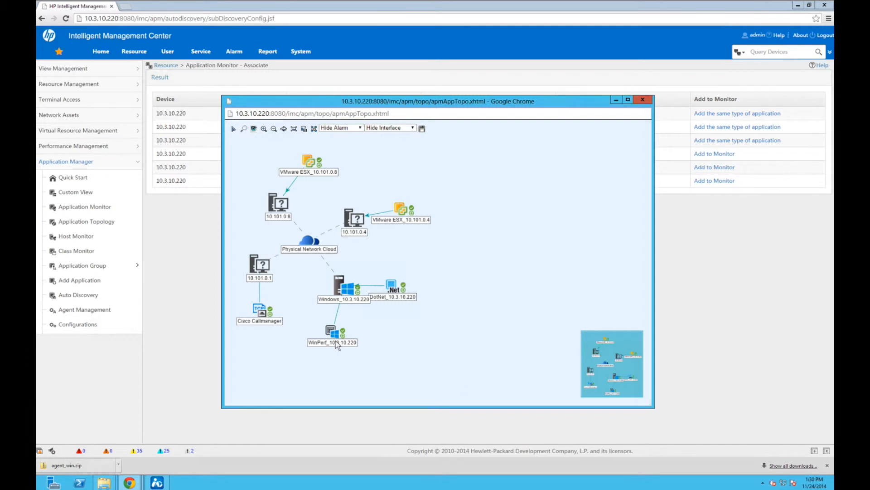
mouse_move(369, 293)
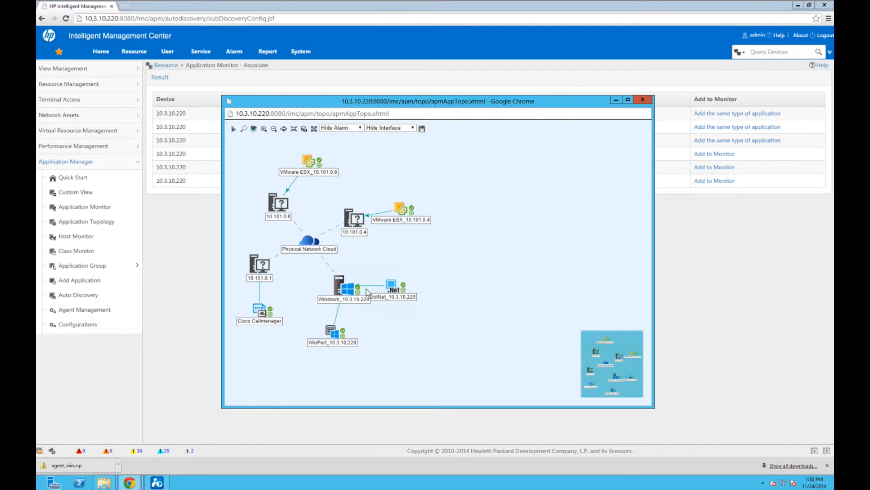
mouse_move(425, 313)
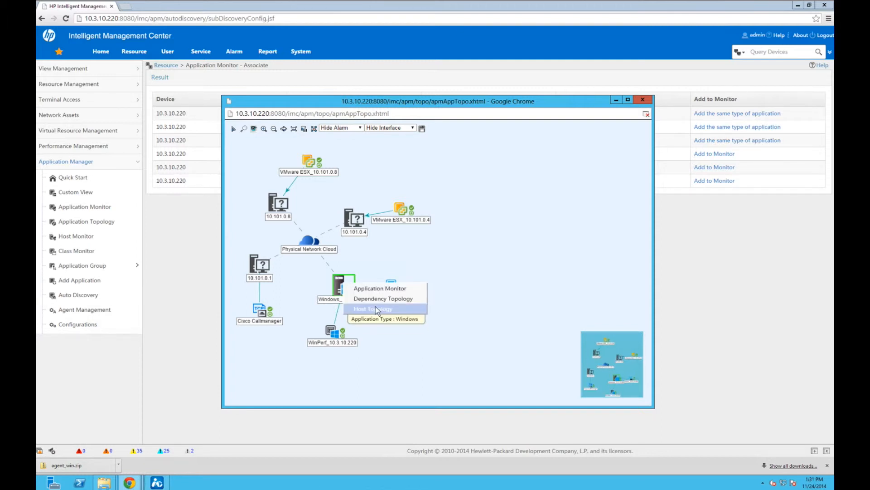
Show the host topology for the Windows host 10.3.10.220.
click(372, 308)
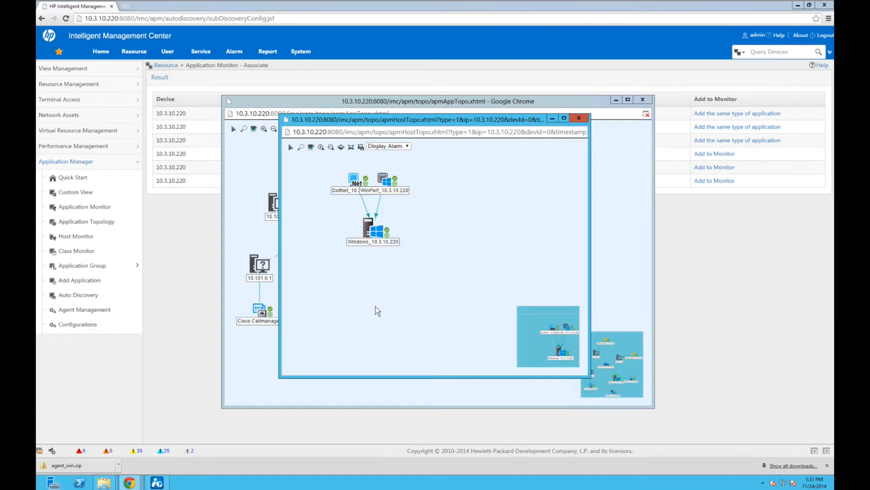
mouse_move(373, 227)
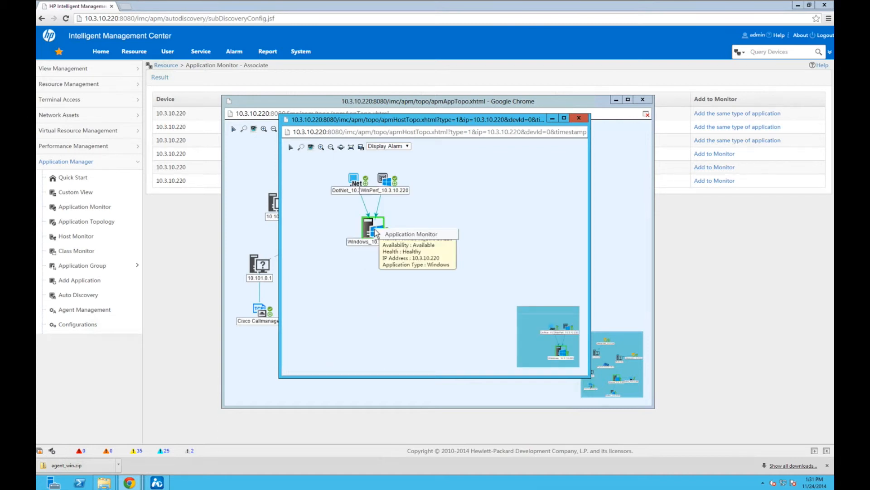
mouse_move(385, 323)
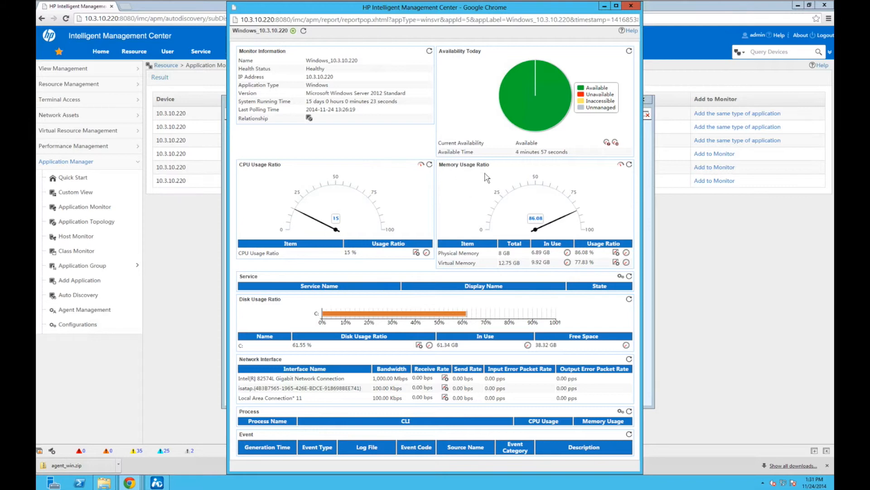
mouse_move(545, 211)
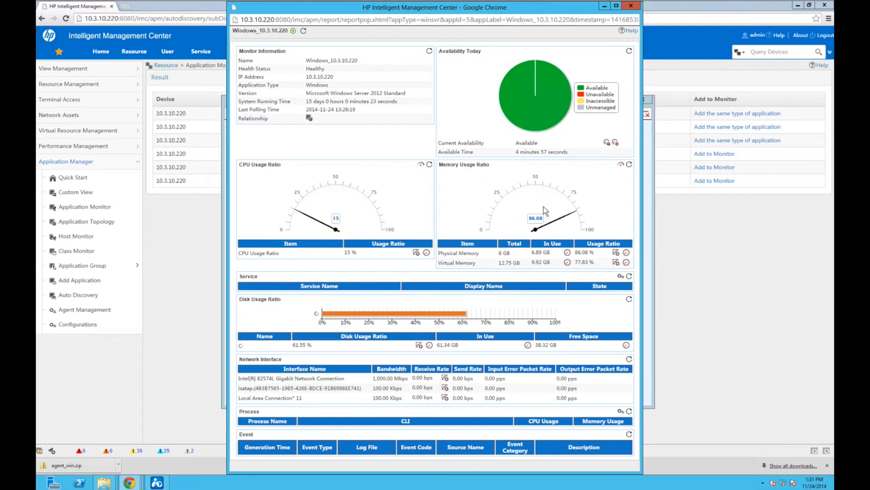
mouse_move(649, 246)
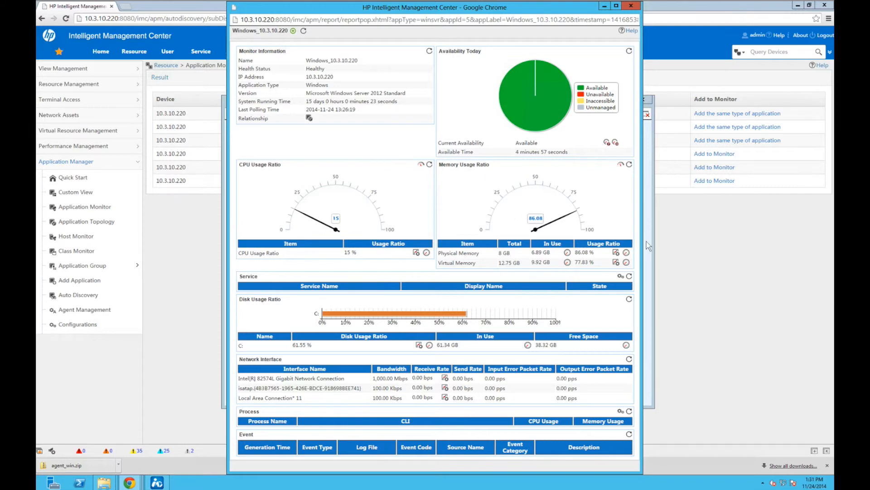
mouse_move(464, 283)
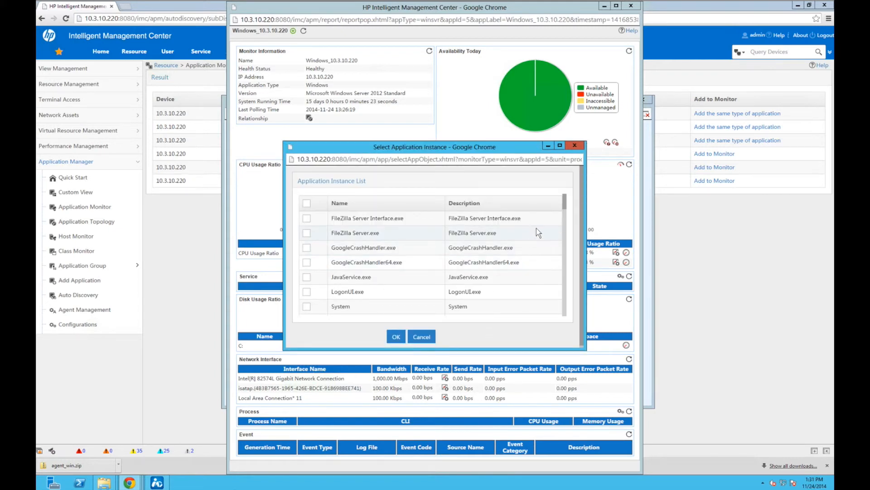
mouse_move(538, 232)
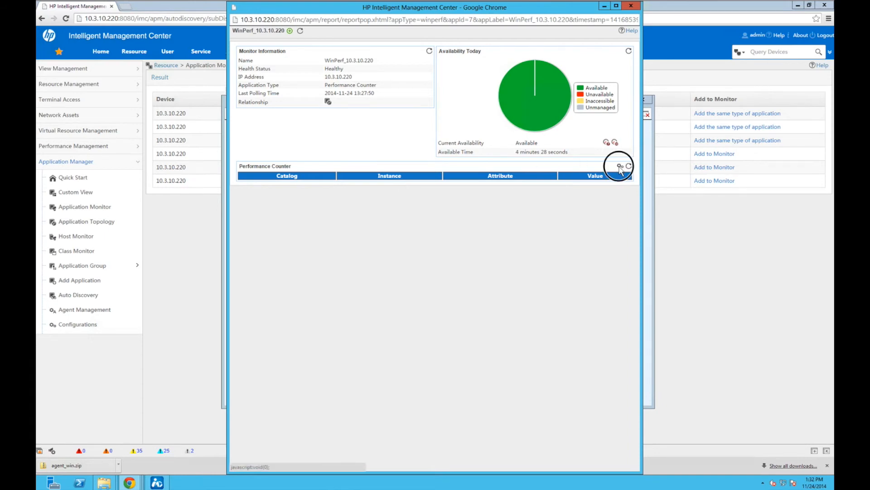
Review the performance counter instance list, cancel without adding any, and return to host topology.
click(621, 167)
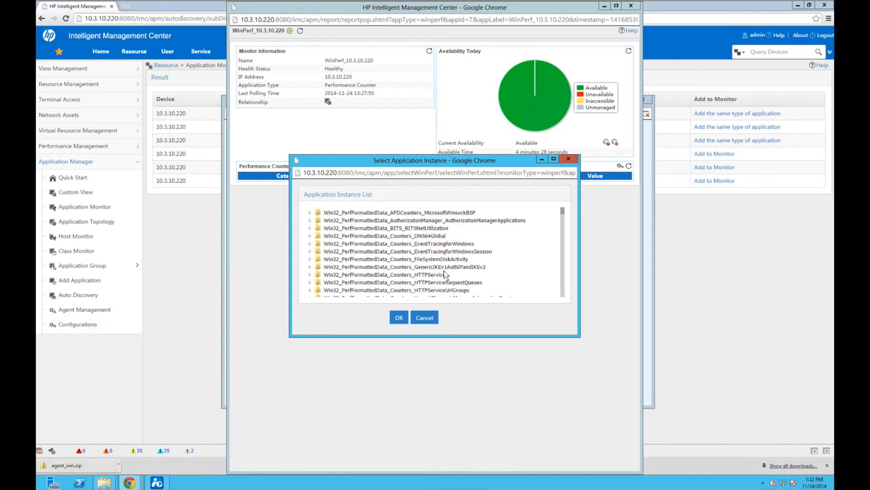
mouse_move(562, 211)
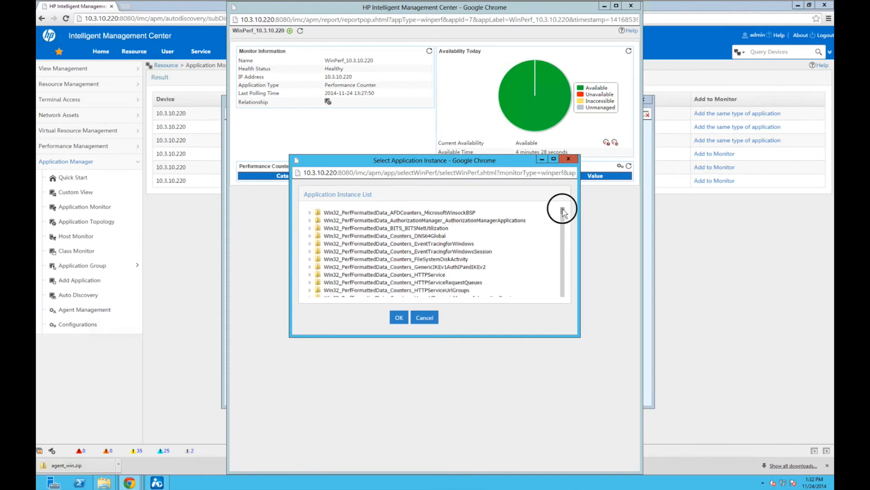
scroll(down, 3)
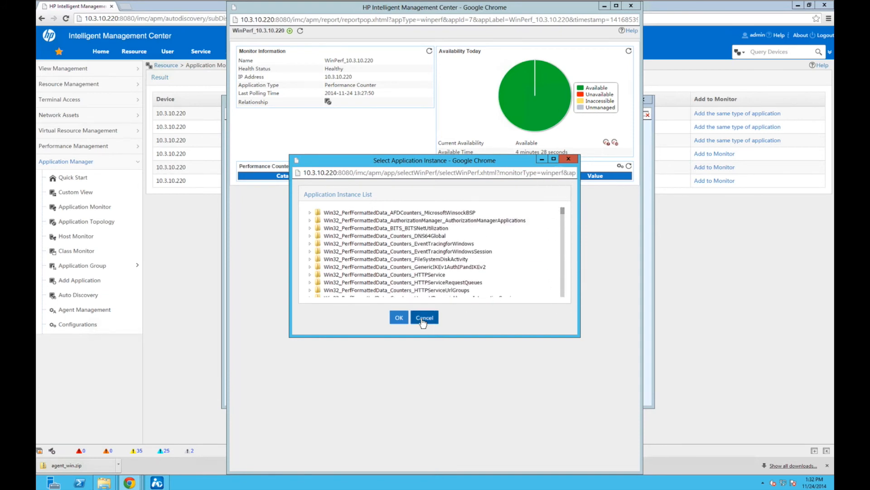
click(424, 317)
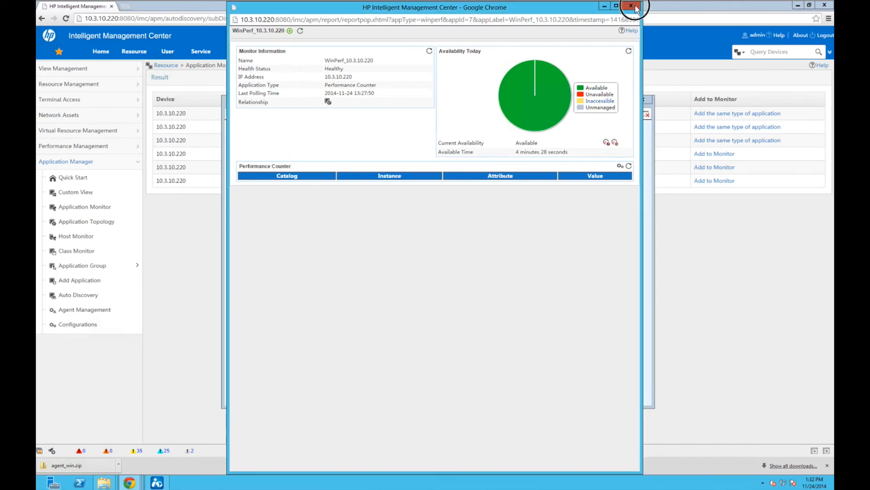
click(631, 7)
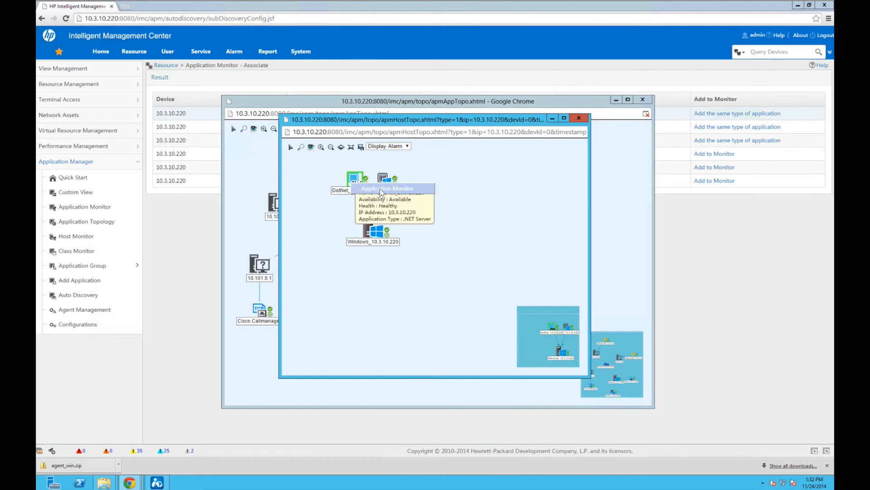
Show the DotNet_10.3.10.220 monitor report with its Healthy, Available, version 4.0.30319 .NET metrics.
click(355, 178)
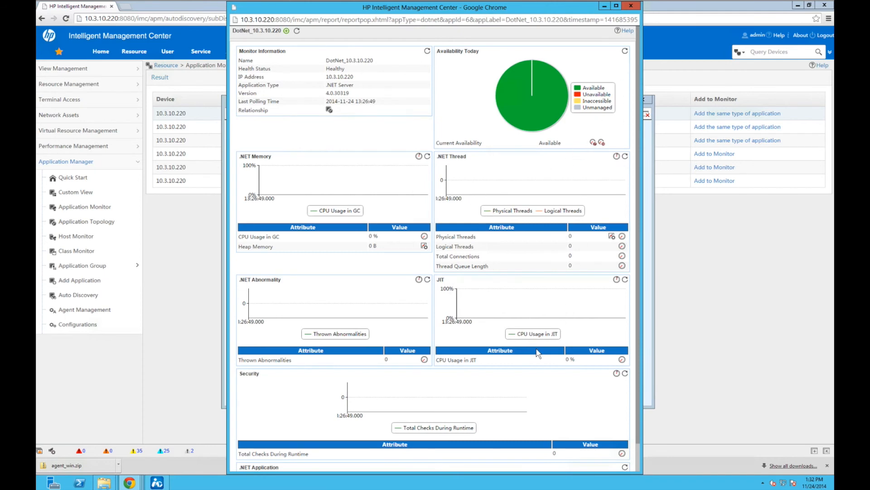
Scroll through the .NET report and return to the 10.3.10.220 host topology.
scroll(down, 3)
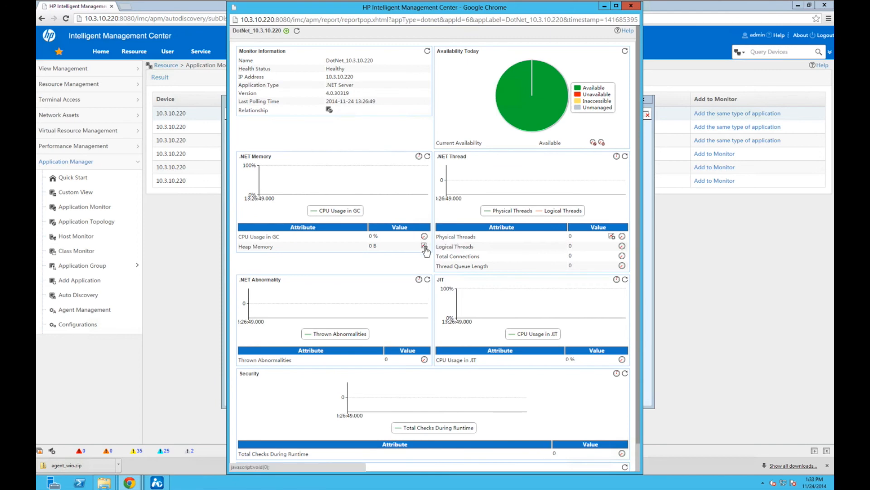
mouse_move(423, 246)
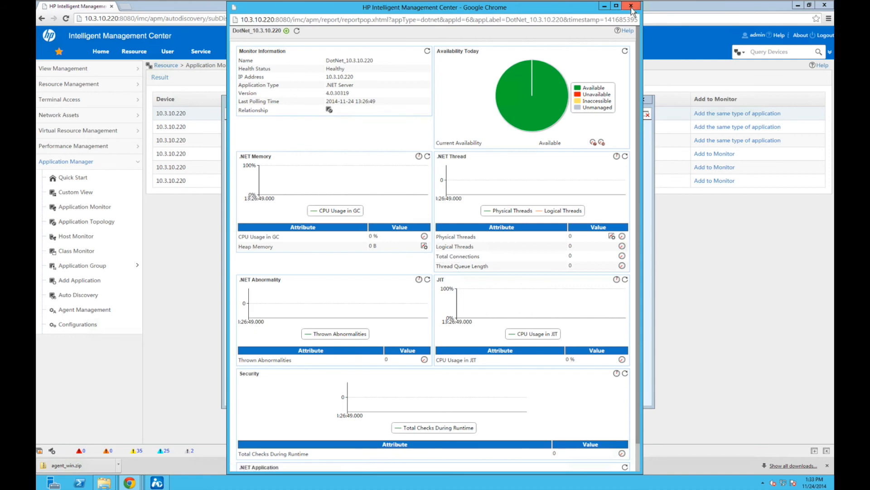
click(631, 6)
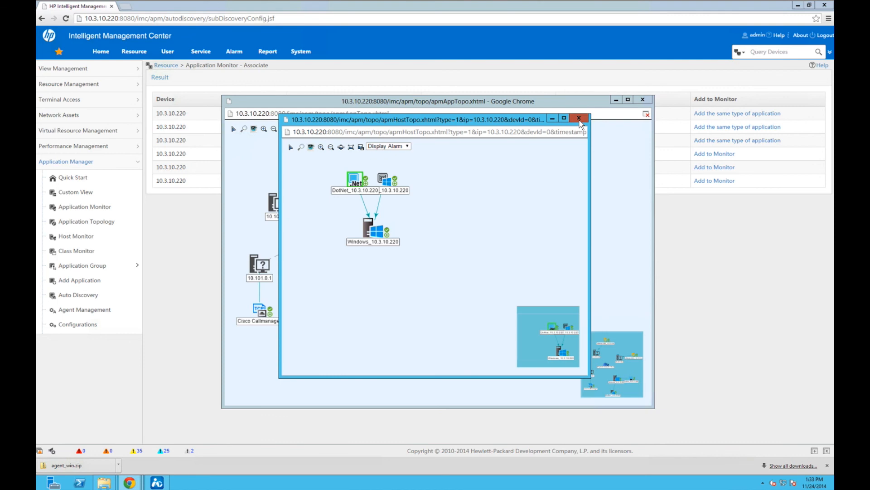